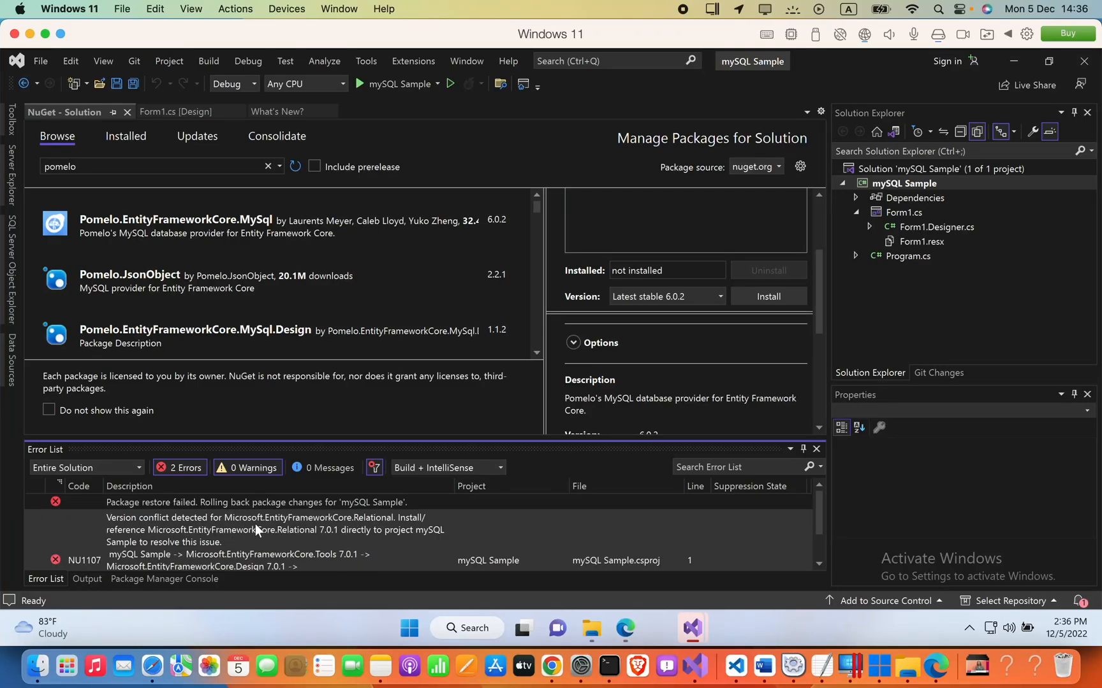
mouse_move(378, 528)
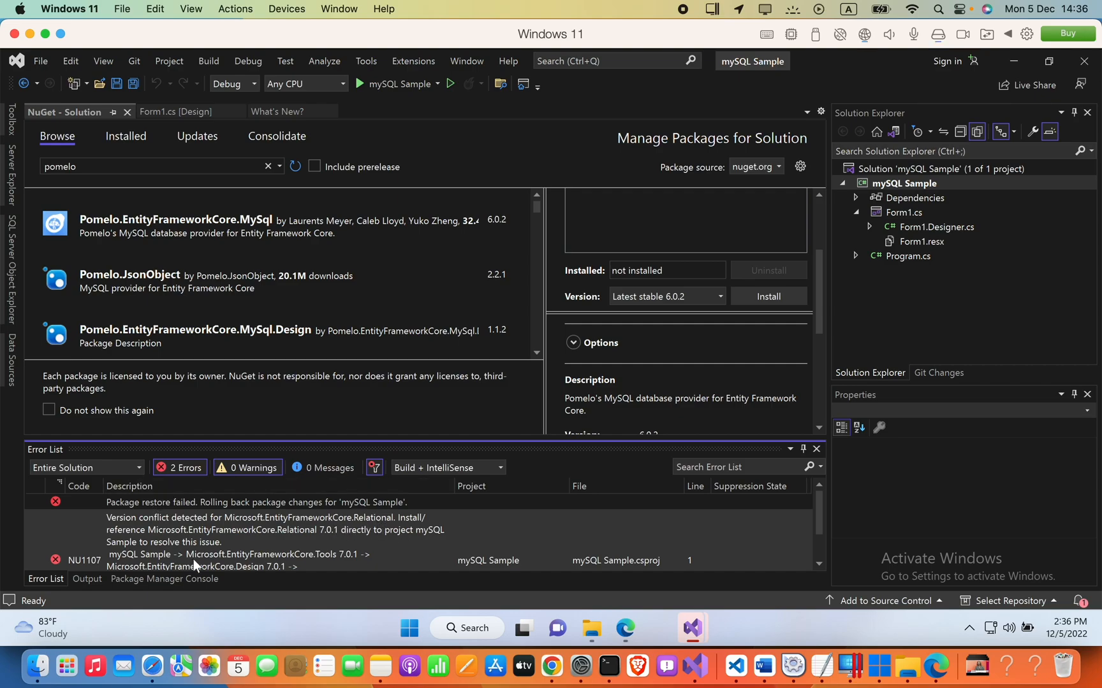
mouse_move(280, 545)
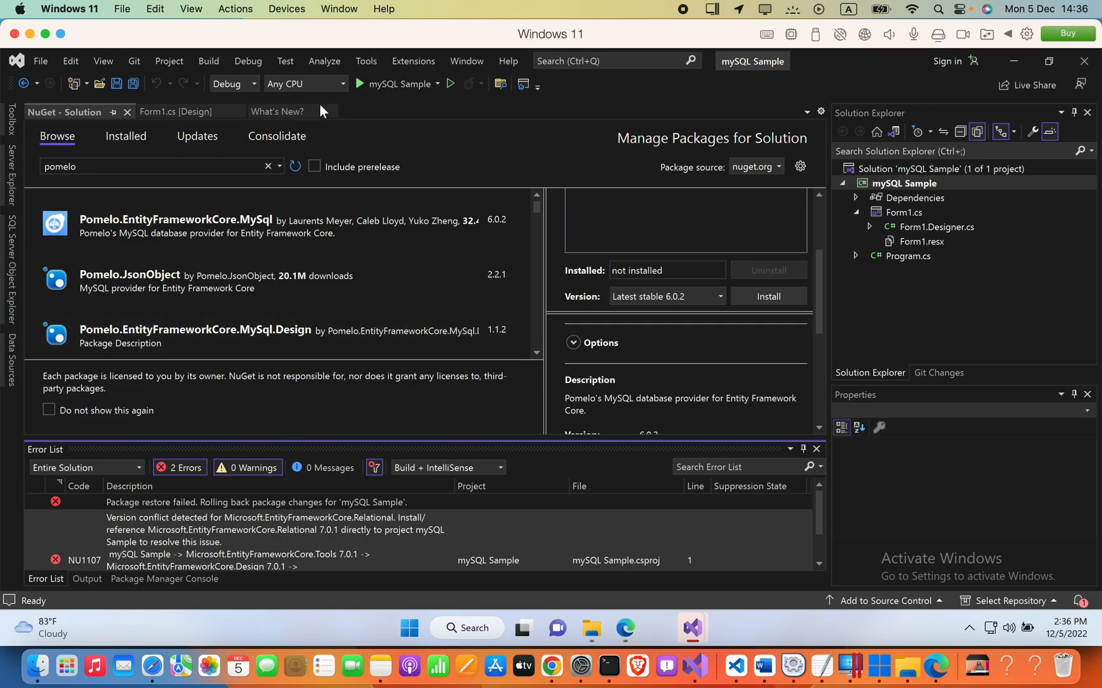
Open the Tools menu to reach the solution's NuGet package manager
click(365, 60)
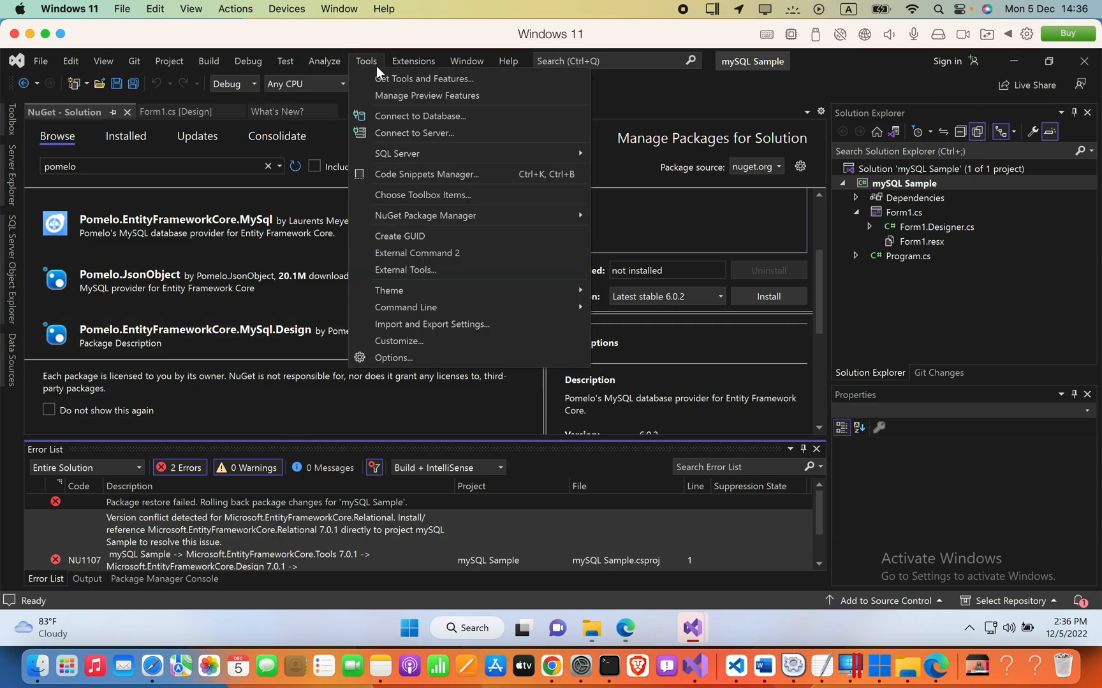
mouse_move(424, 216)
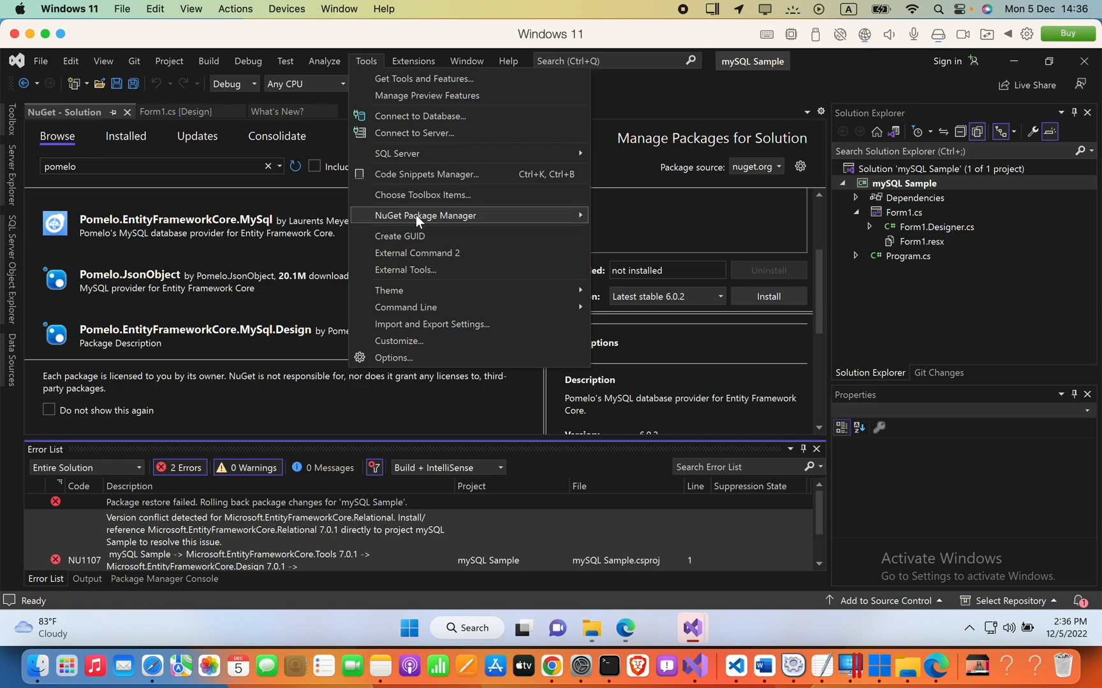
mouse_move(425, 215)
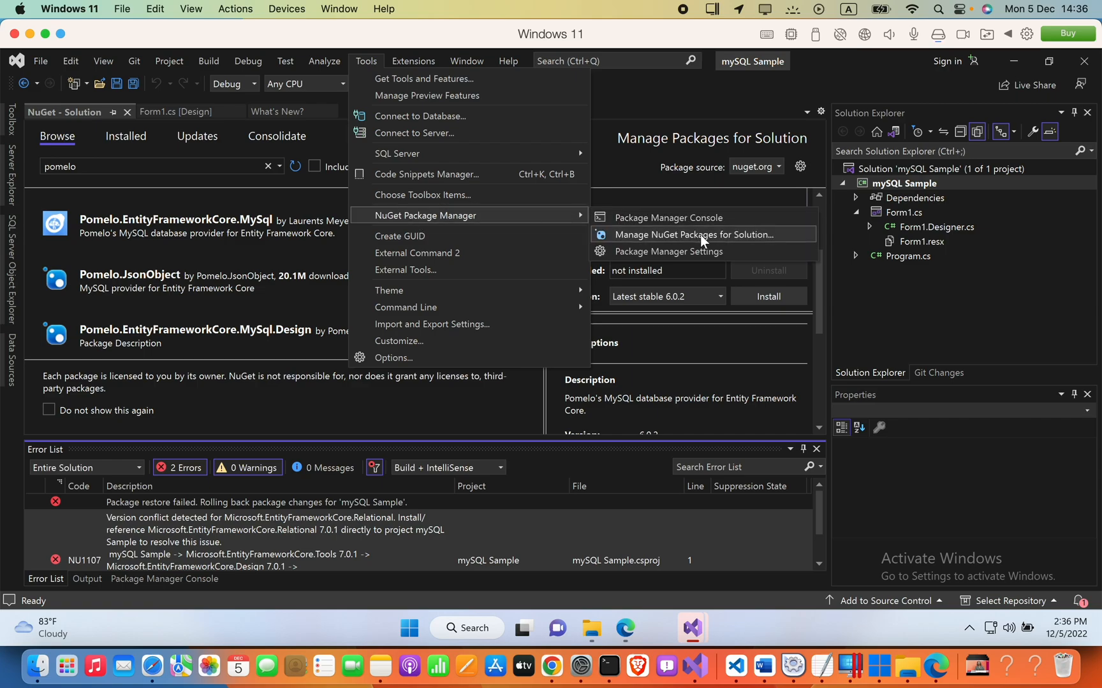
mouse_move(727, 242)
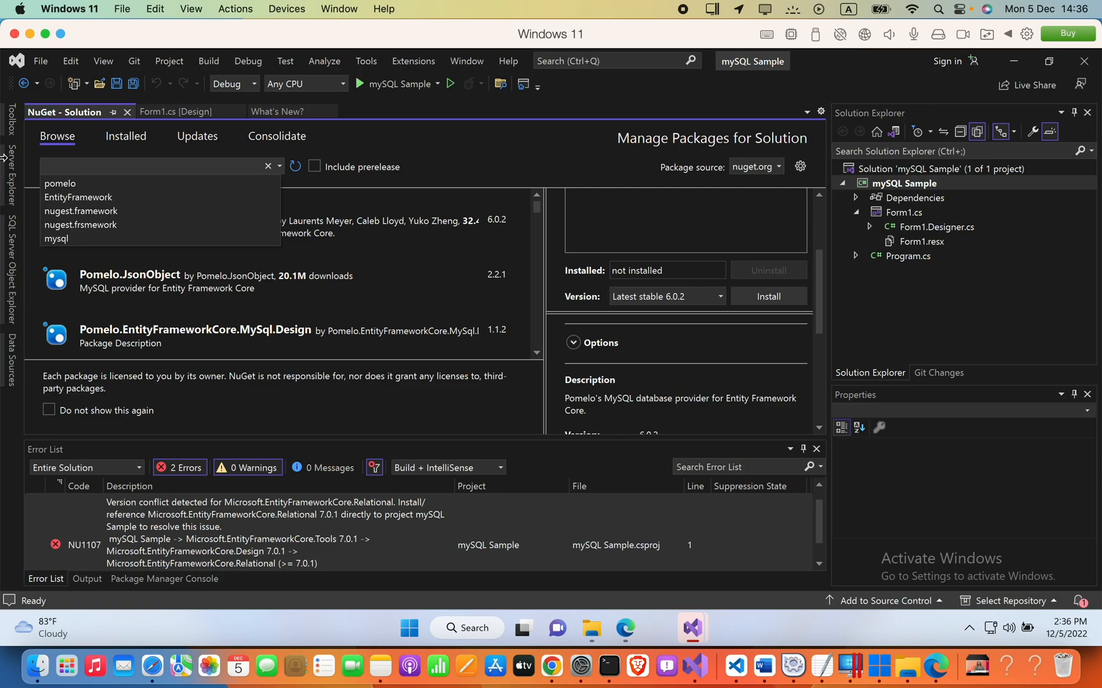
Install Microsoft.EntityFrameworkCore.Relational 7.0.1 from the EntityFramework search results and confirm the preview
click(78, 198)
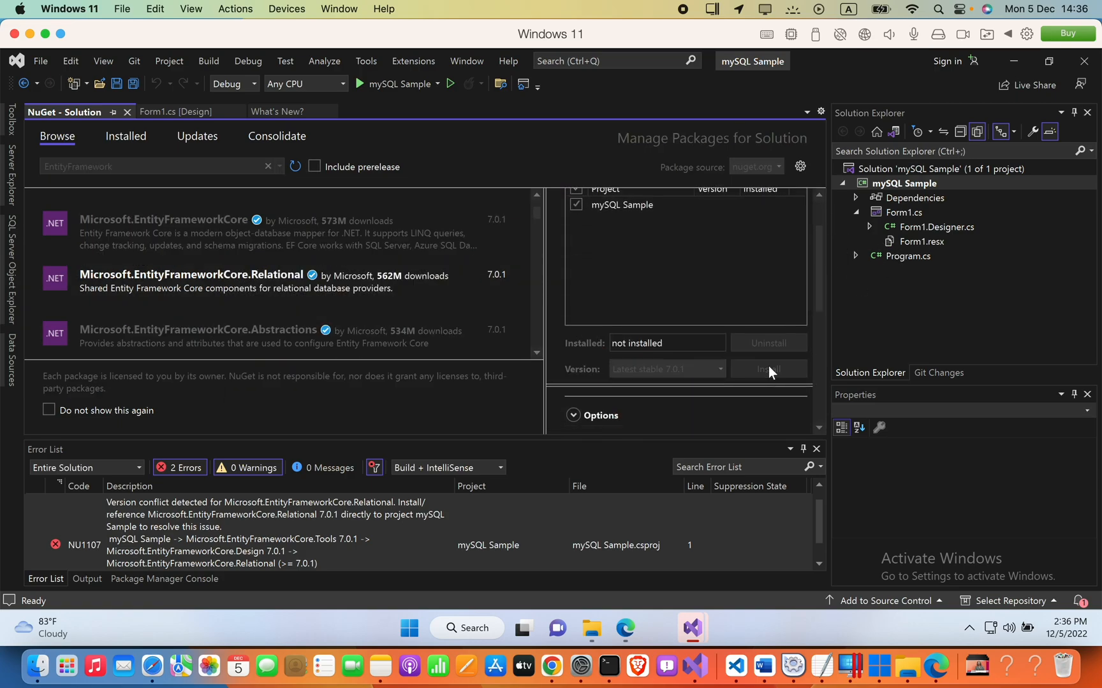
click(768, 369)
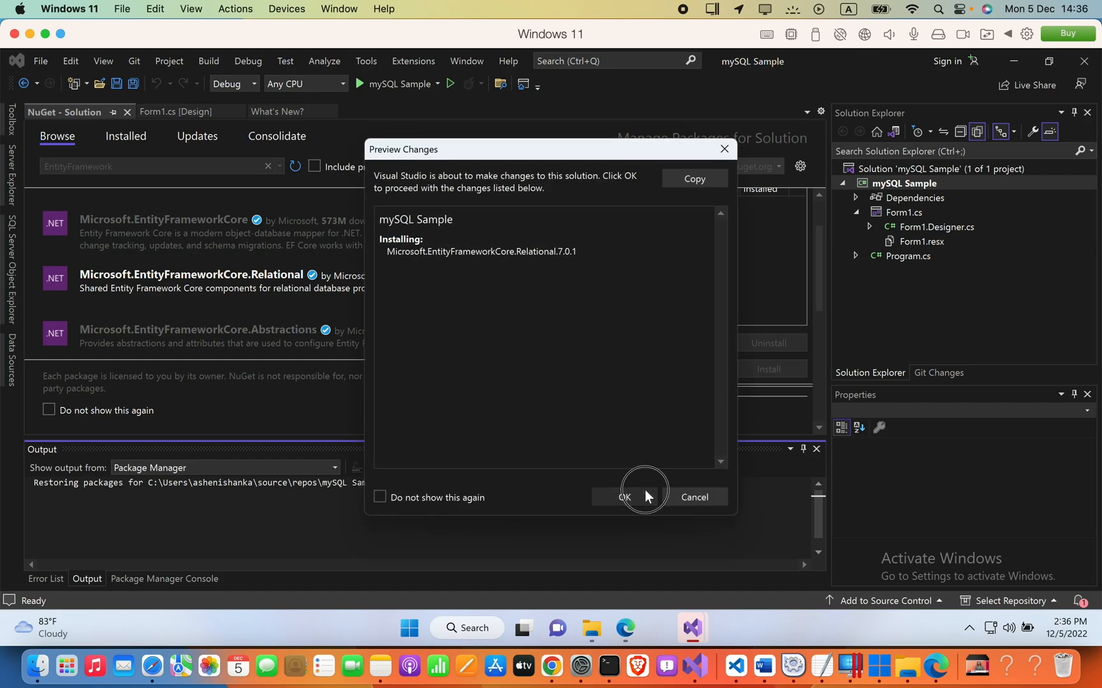
click(622, 498)
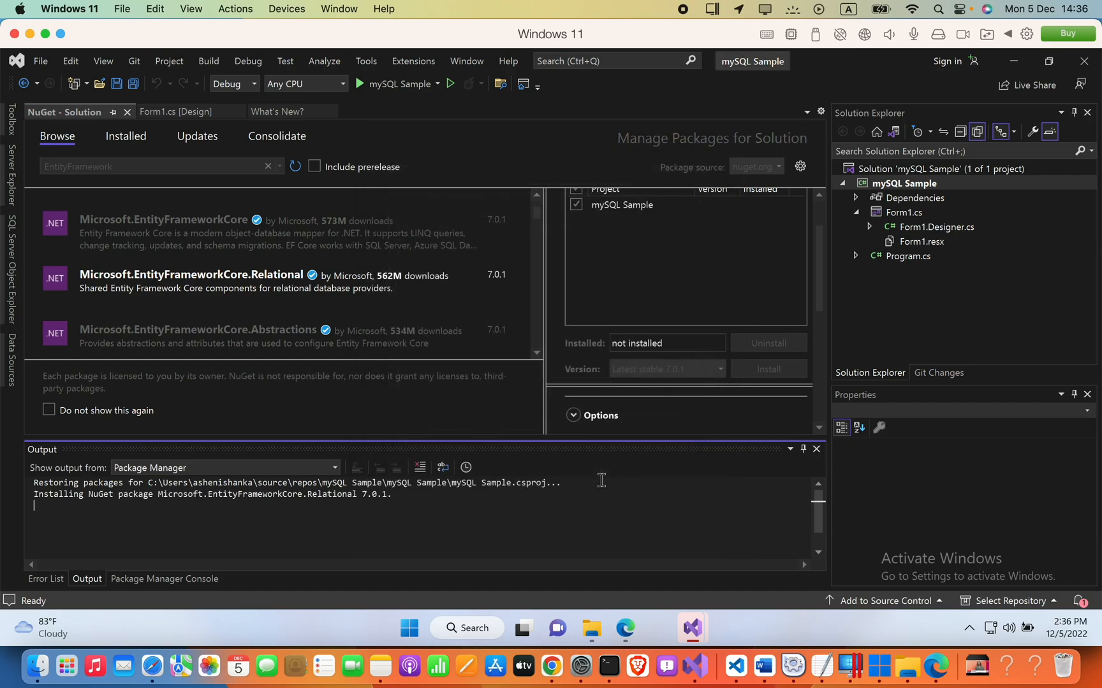
click(46, 579)
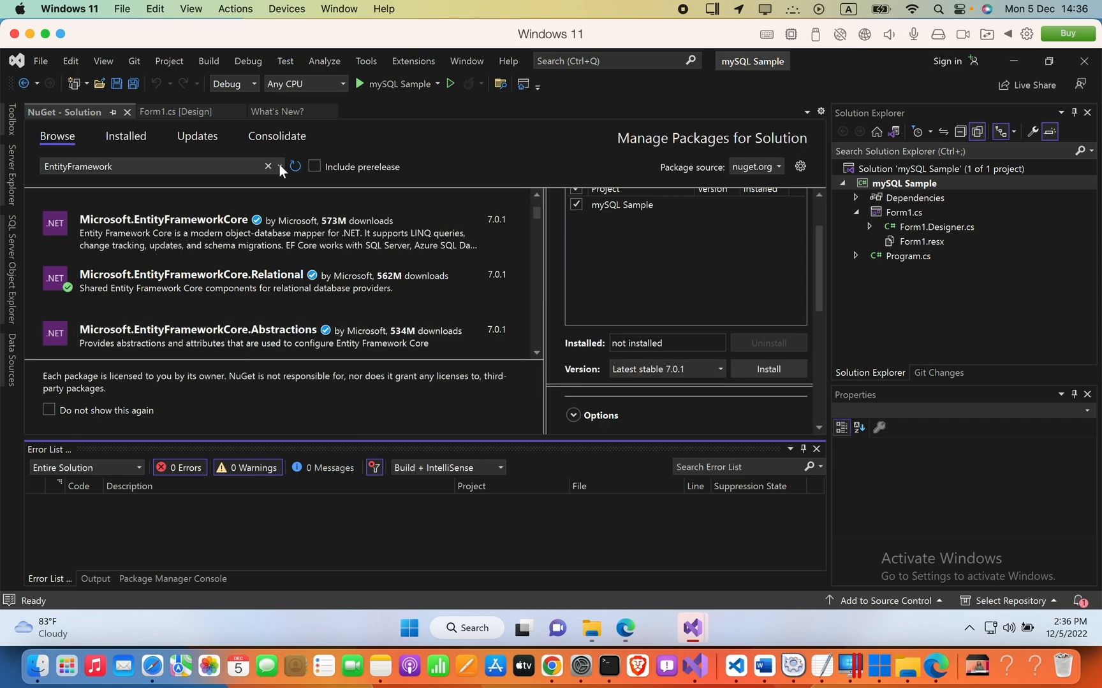
Search 'pomw', select Pomelo.EntityFrameworkCore.MySql and start installing version 6.0.2
click(267, 167)
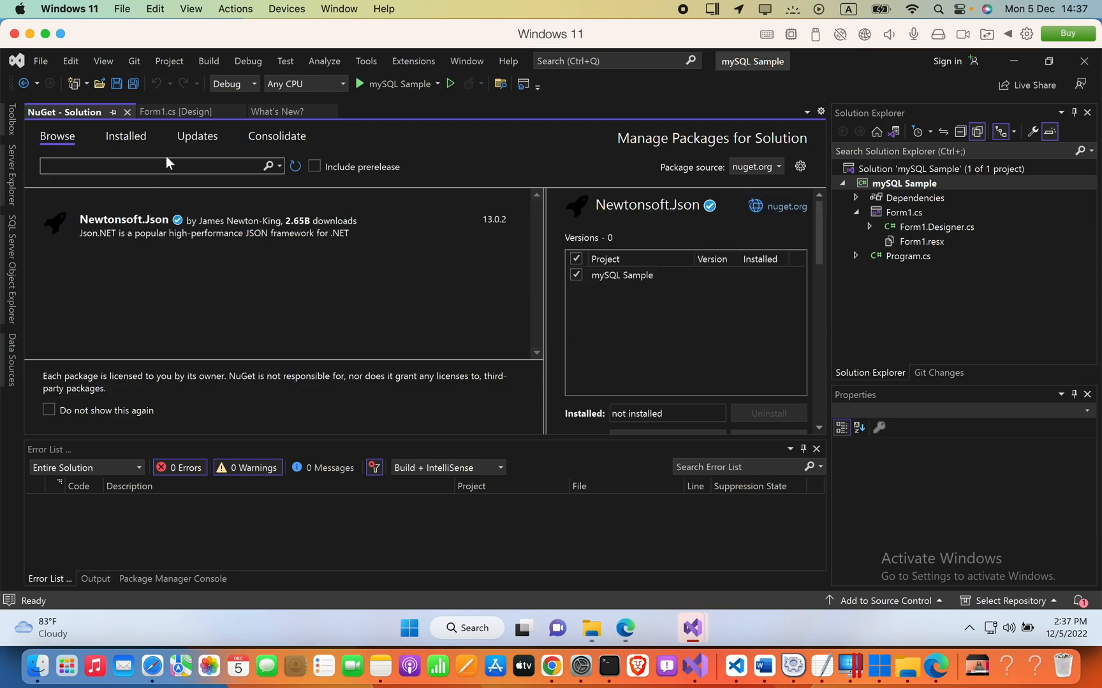
text(pomw)
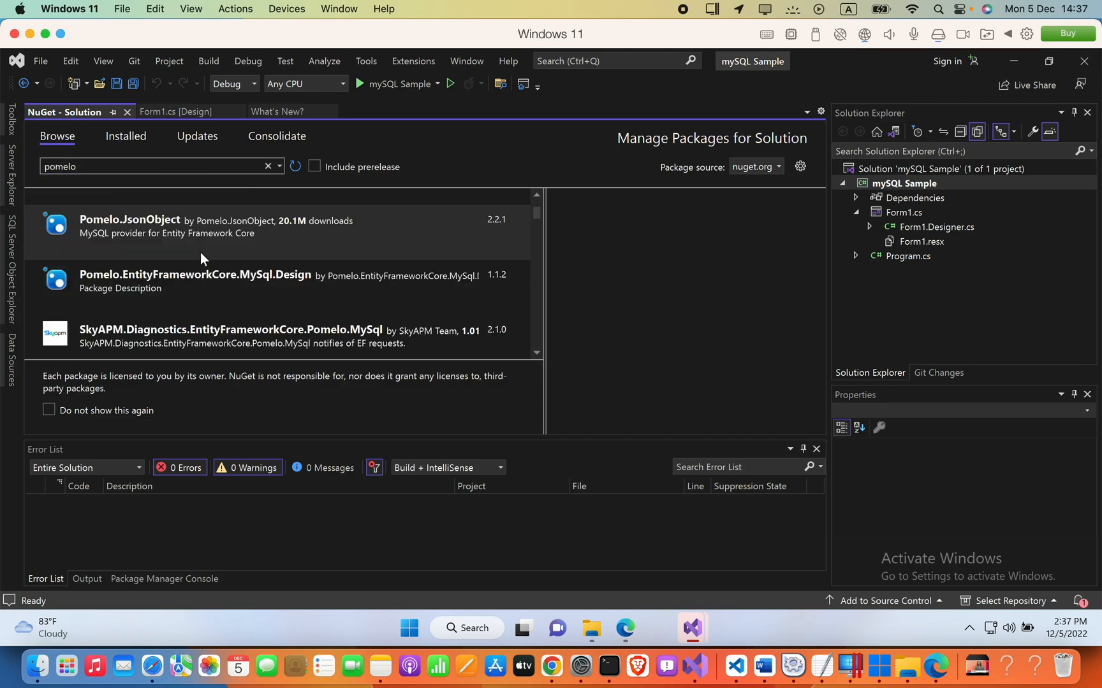
click(211, 227)
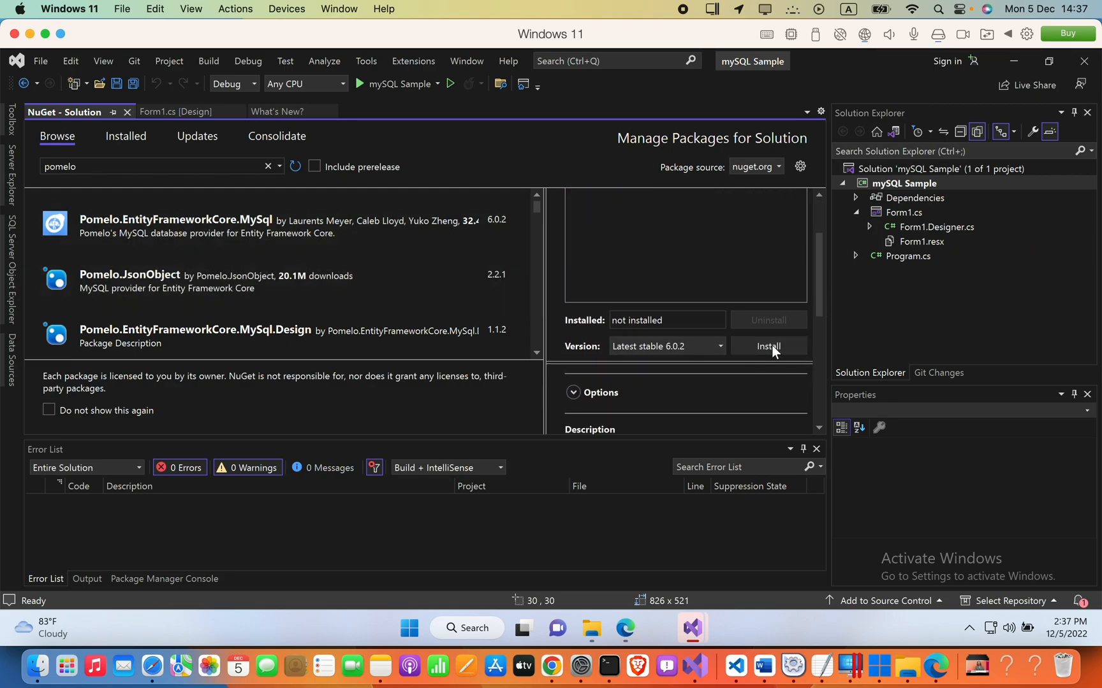
click(768, 345)
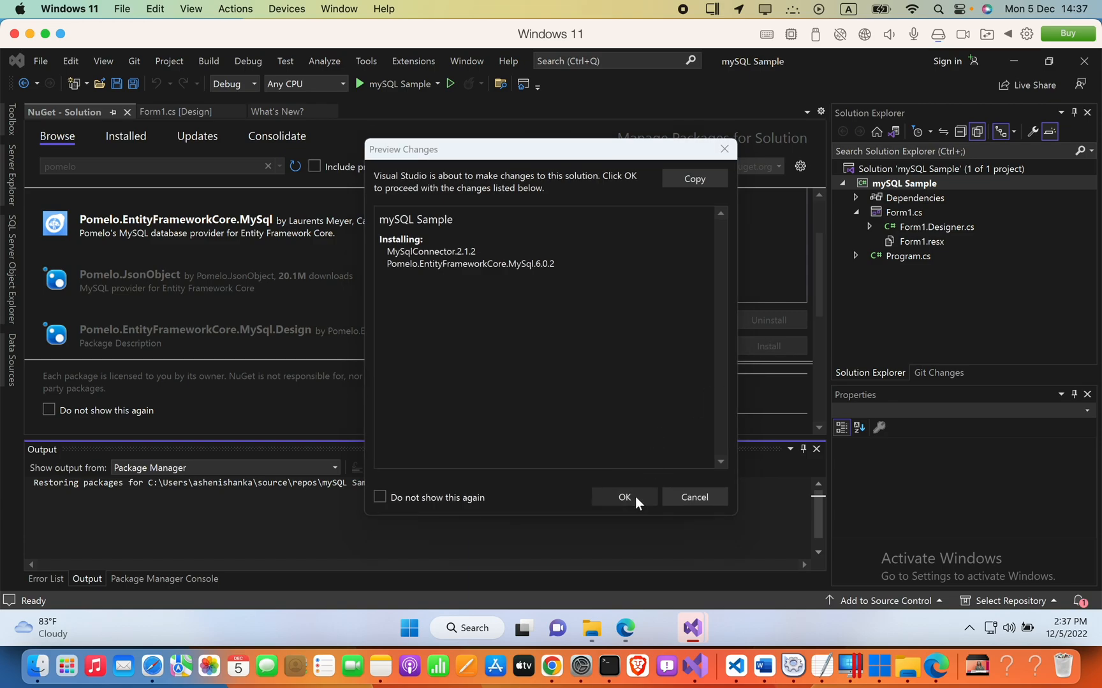
Confirm installing Pomelo.EntityFrameworkCore.MySql 6.0.2 with MySqlConnector 2.1.2
click(622, 497)
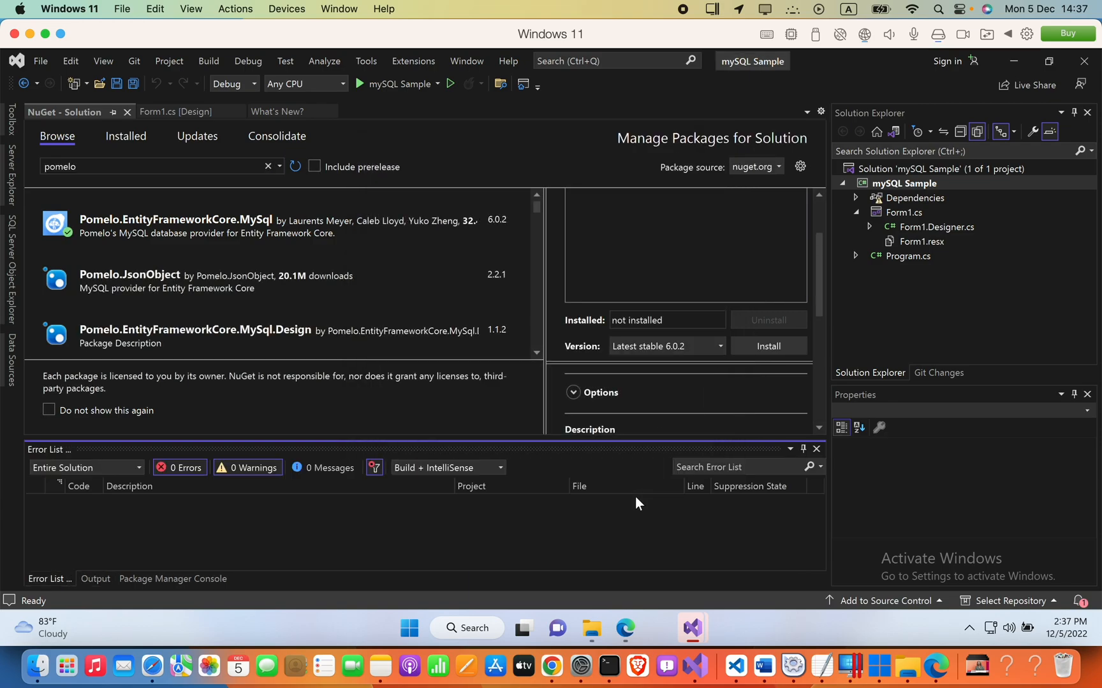
mouse_move(586, 470)
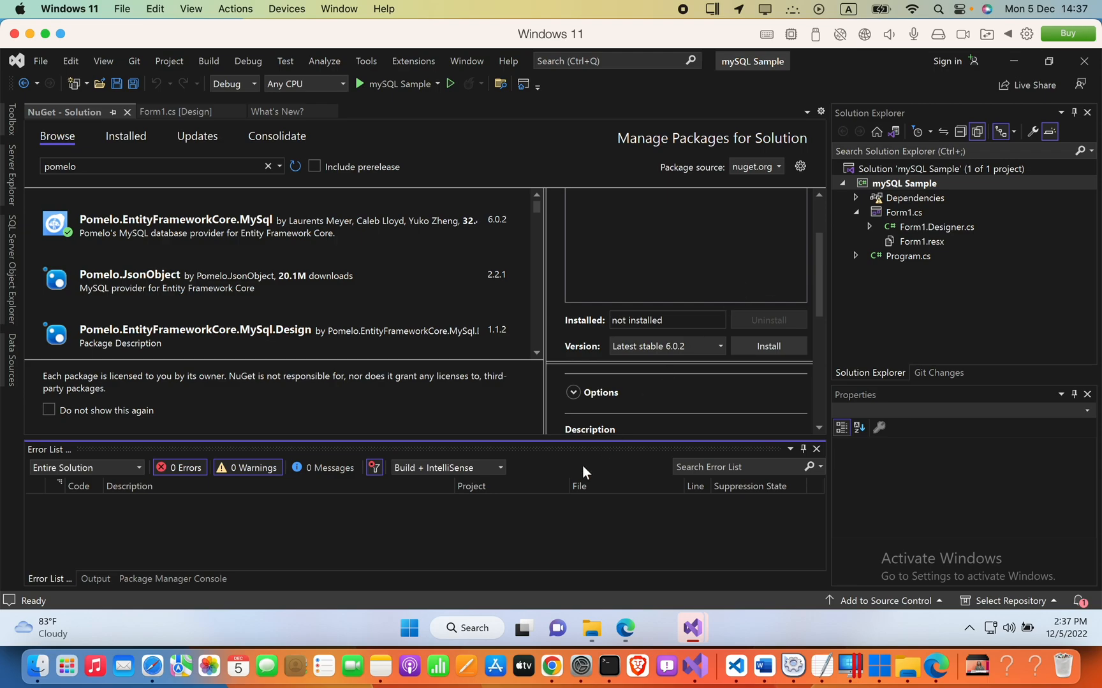
click(767, 347)
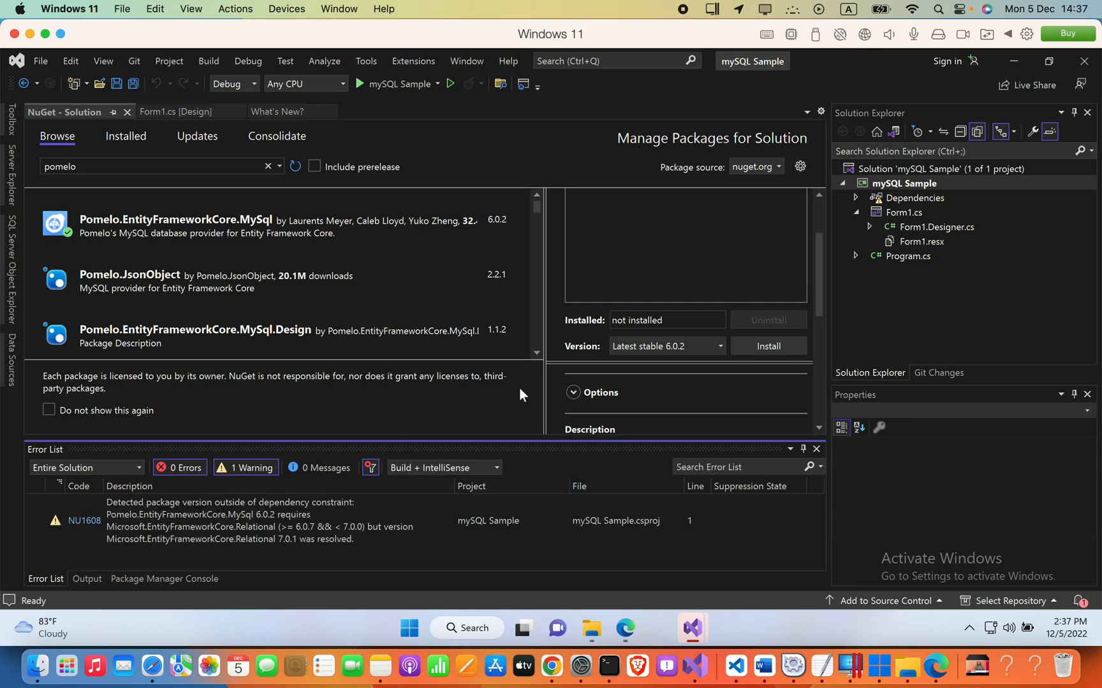
mouse_move(214, 525)
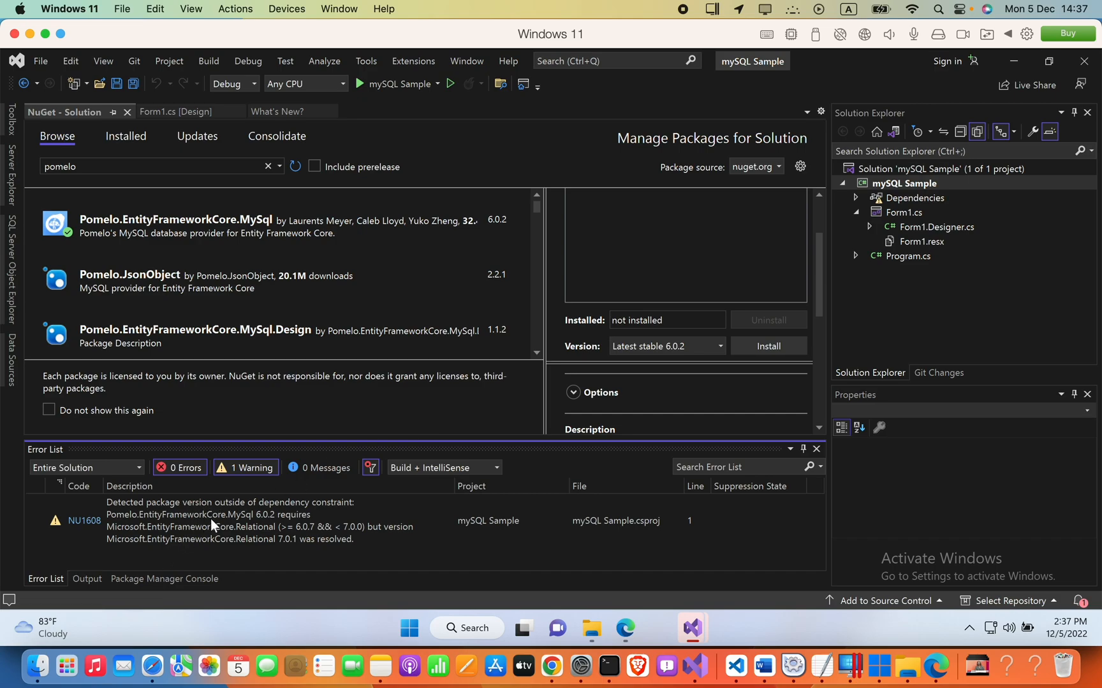
click(768, 346)
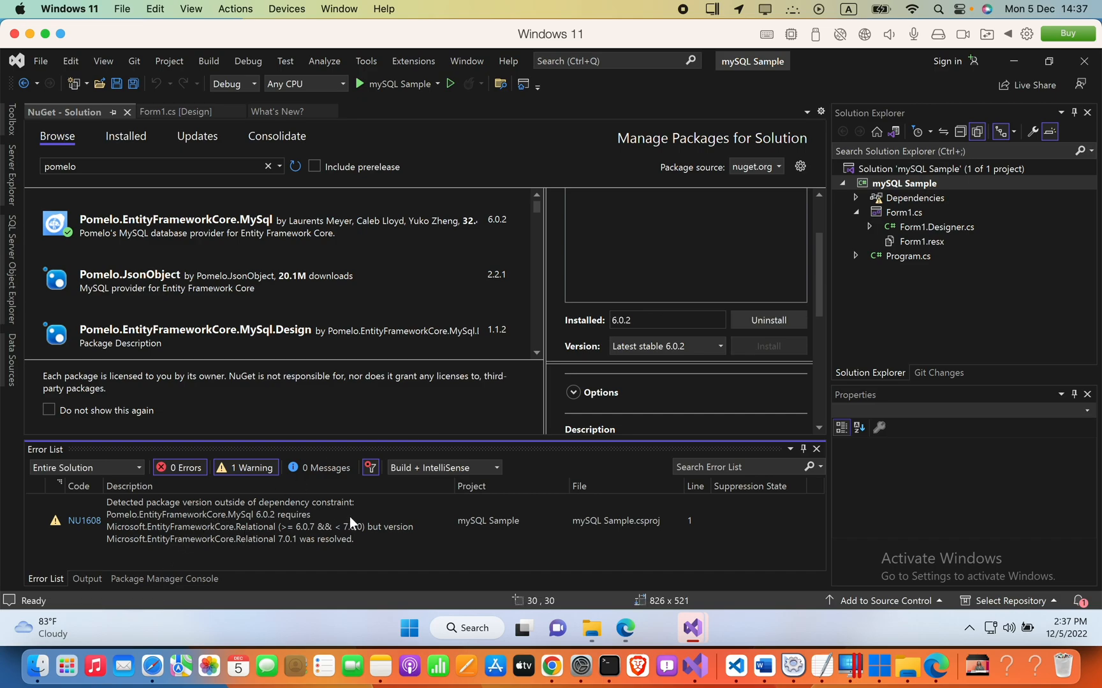
mouse_move(112, 550)
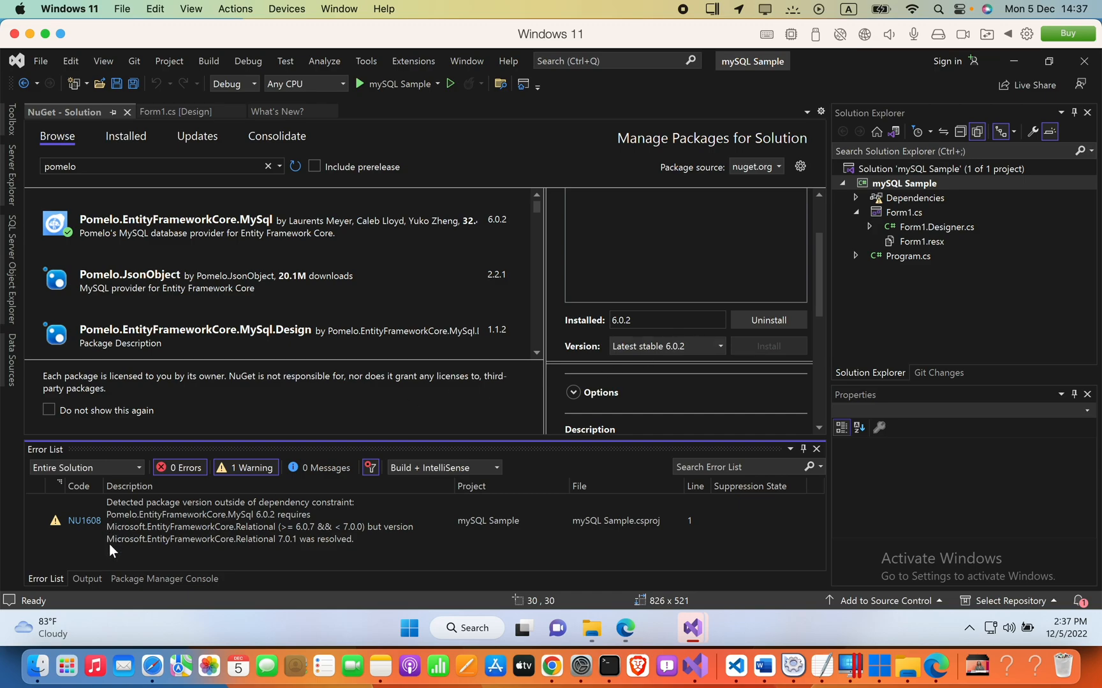
mouse_move(278, 476)
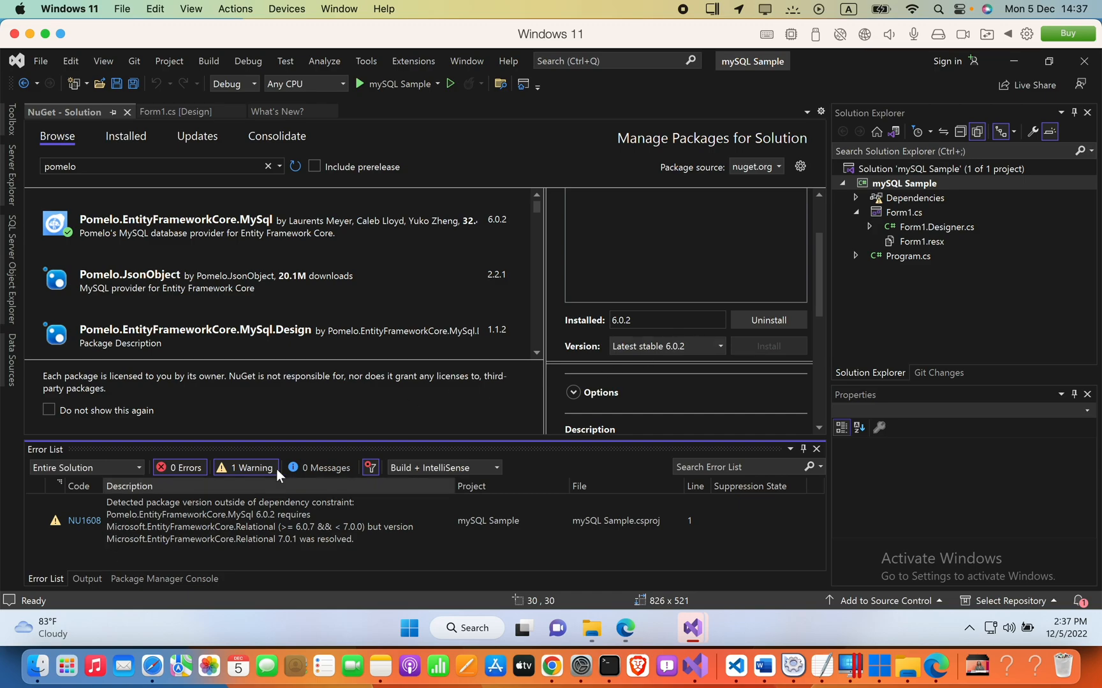
mouse_move(770, 320)
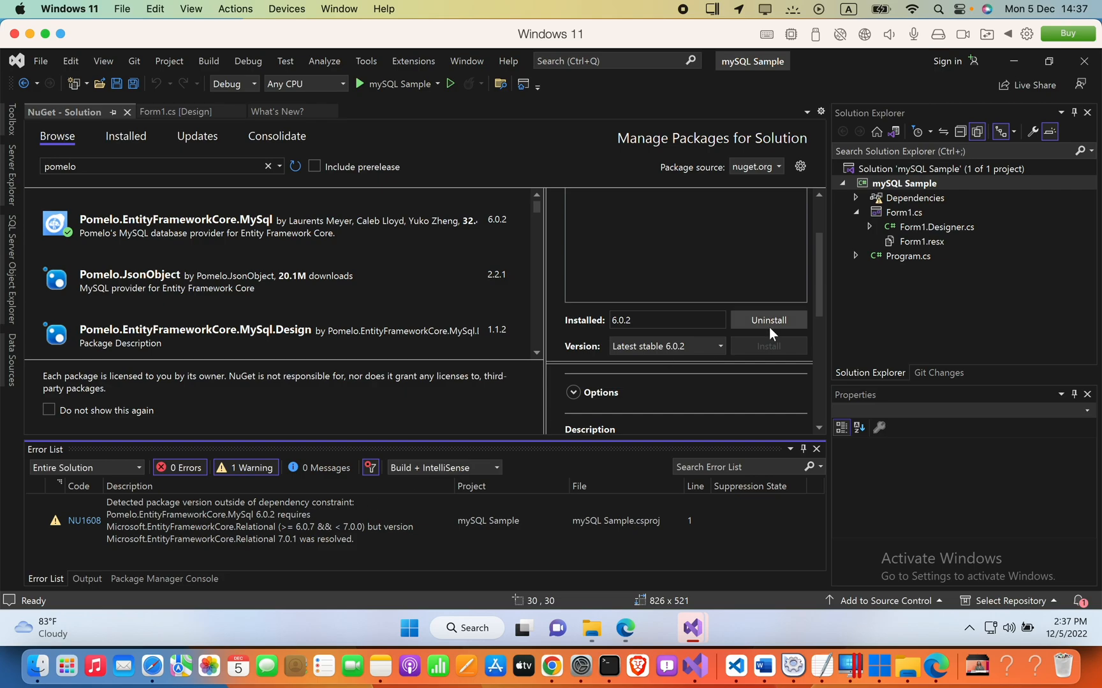
Expand Dependencies and Packages to confirm Pomelo.EntityFrameworkCore.MySql 6.0.2 is listed
click(856, 197)
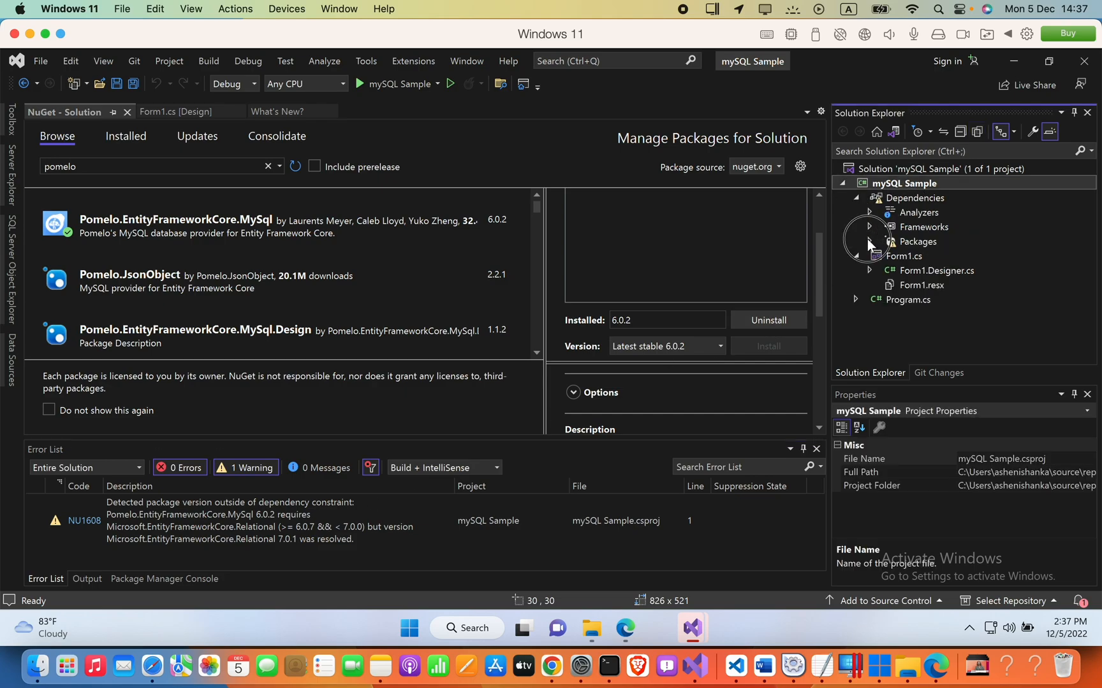
click(869, 241)
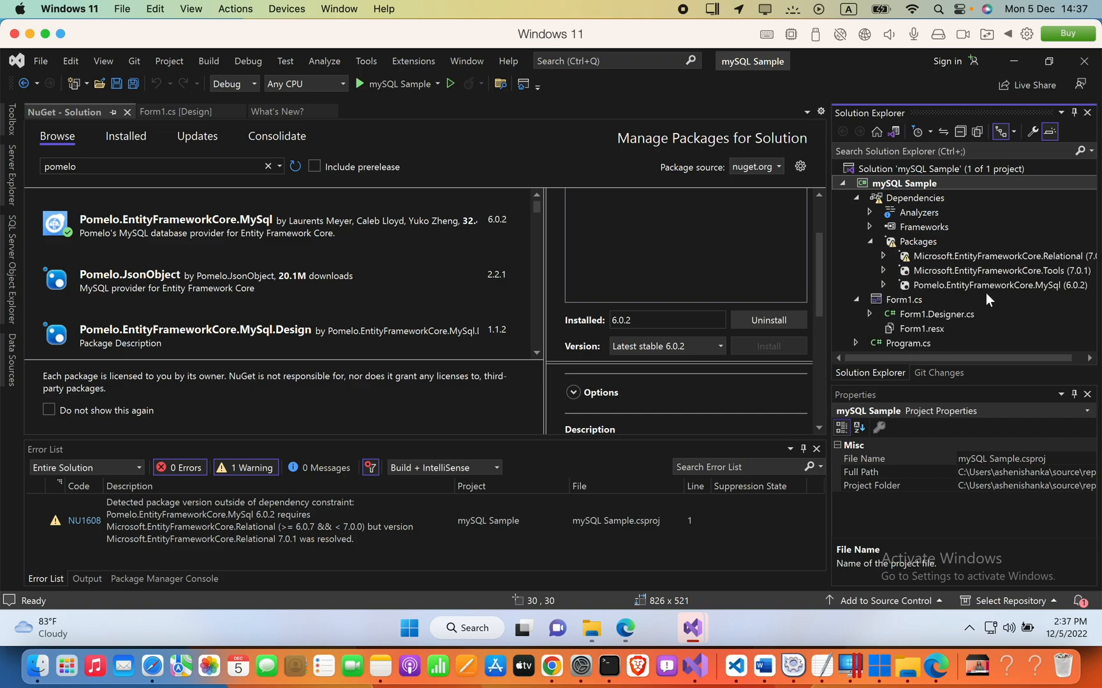
mouse_move(1020, 295)
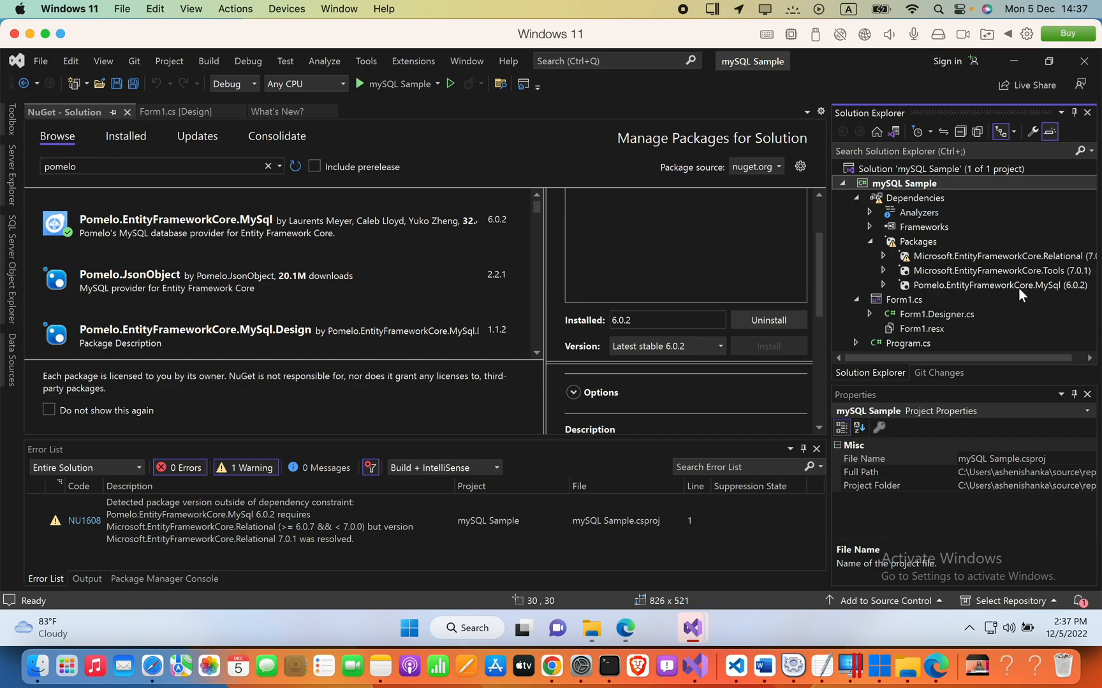